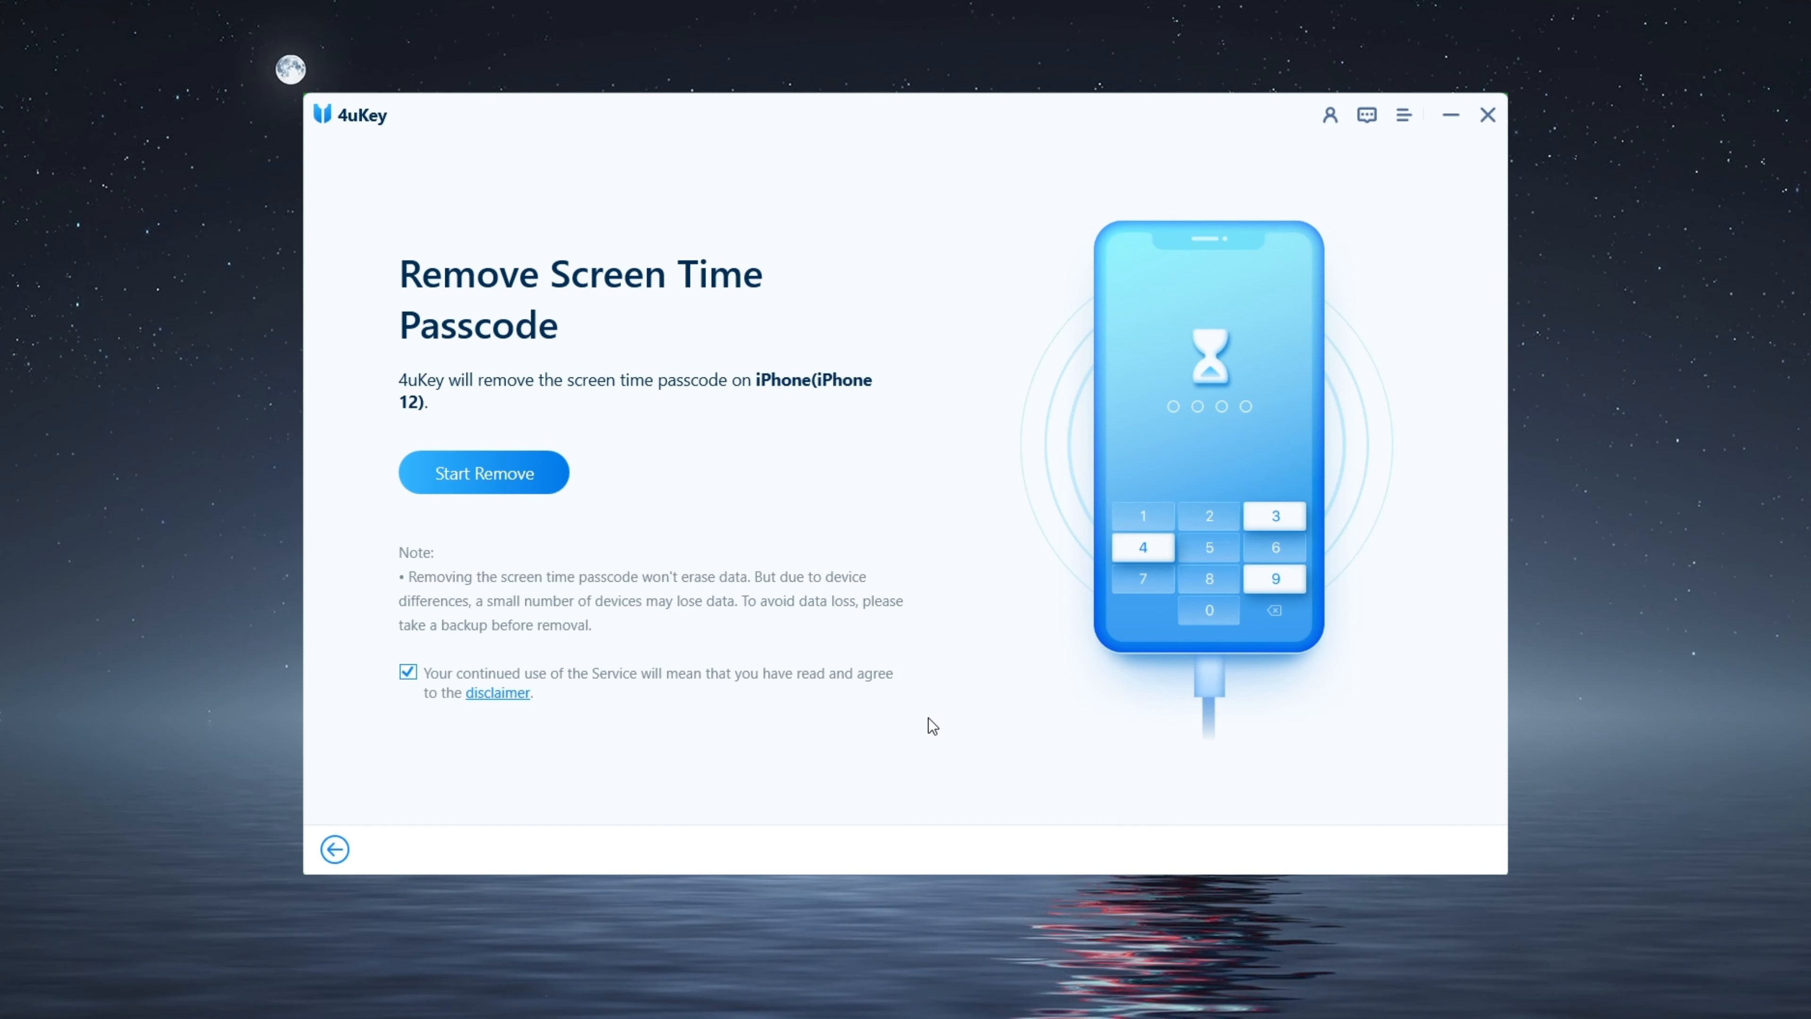
- Begin Screen Time passcode removal on the connected iPhone 12 via Start Remove
left_click(484, 471)
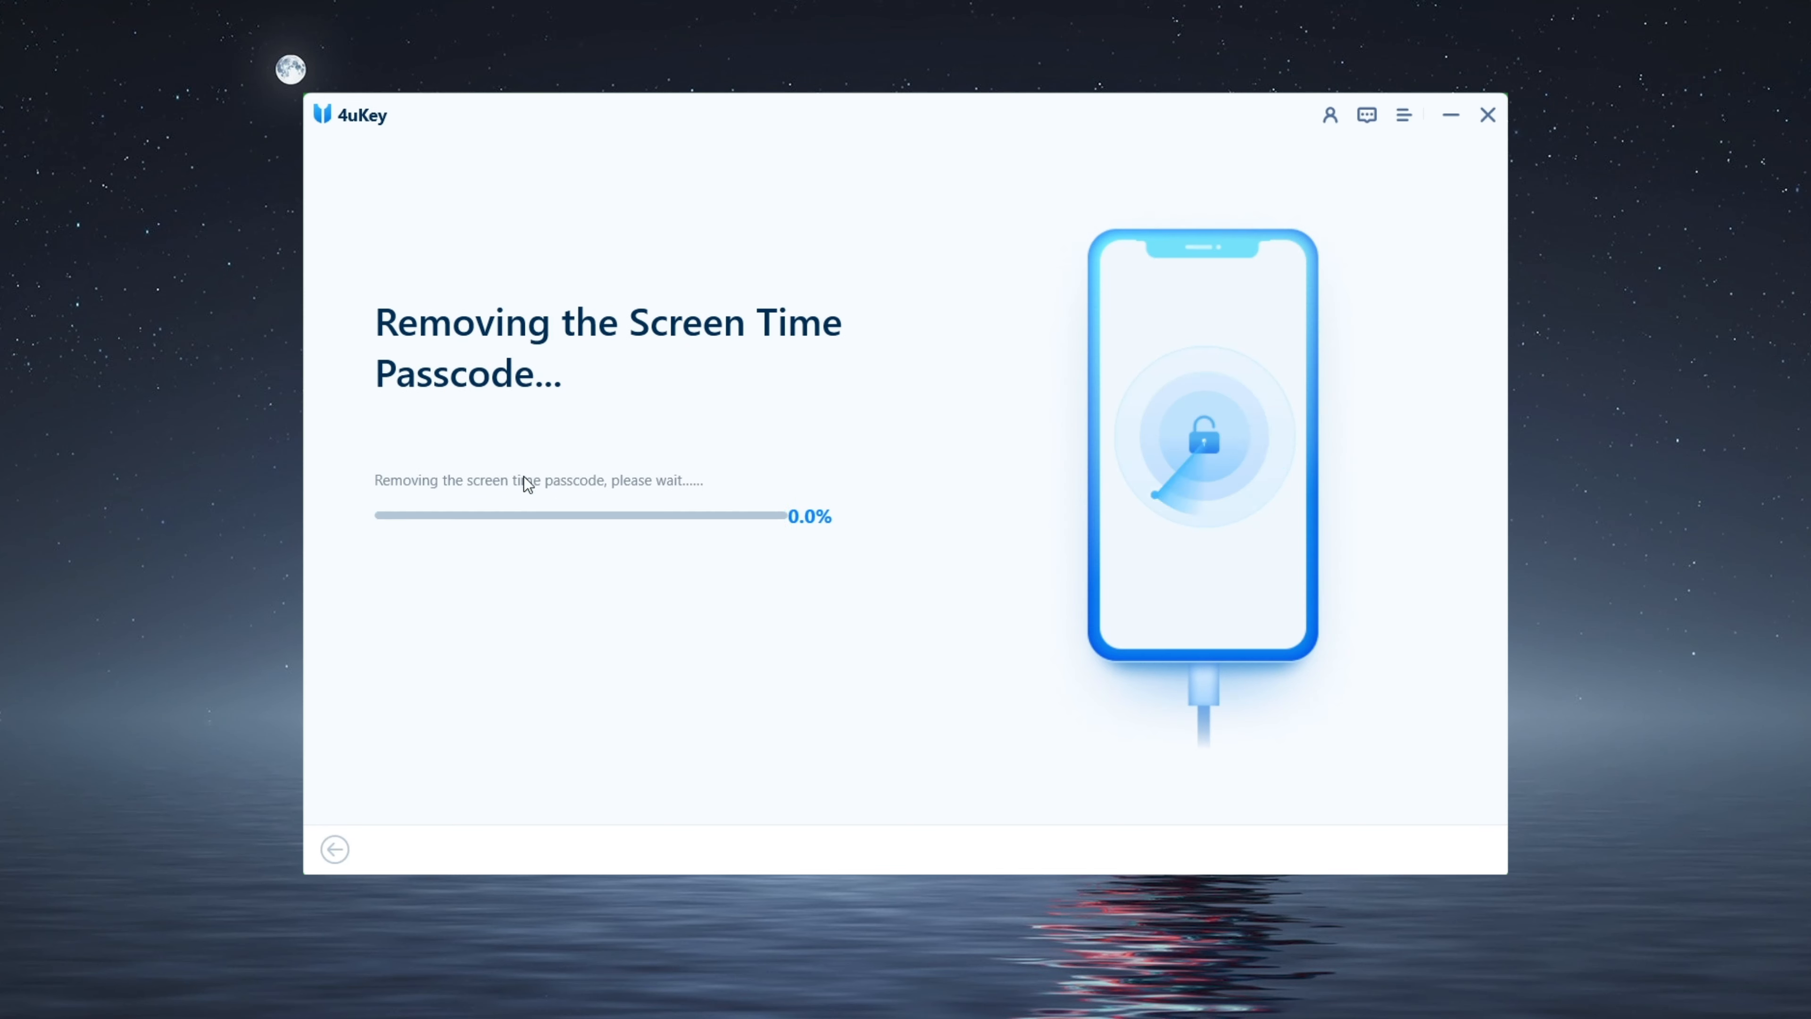